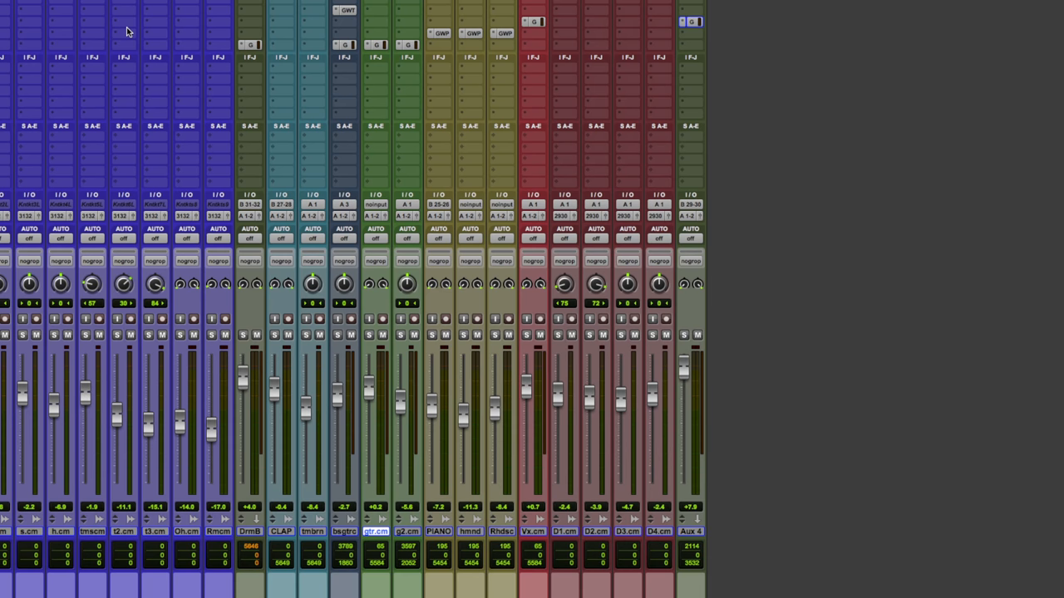
# Push the eg 2.cm MixCentric intensity up to about 84, then settle it near 39.
pyautogui.rightClick(344, 10)
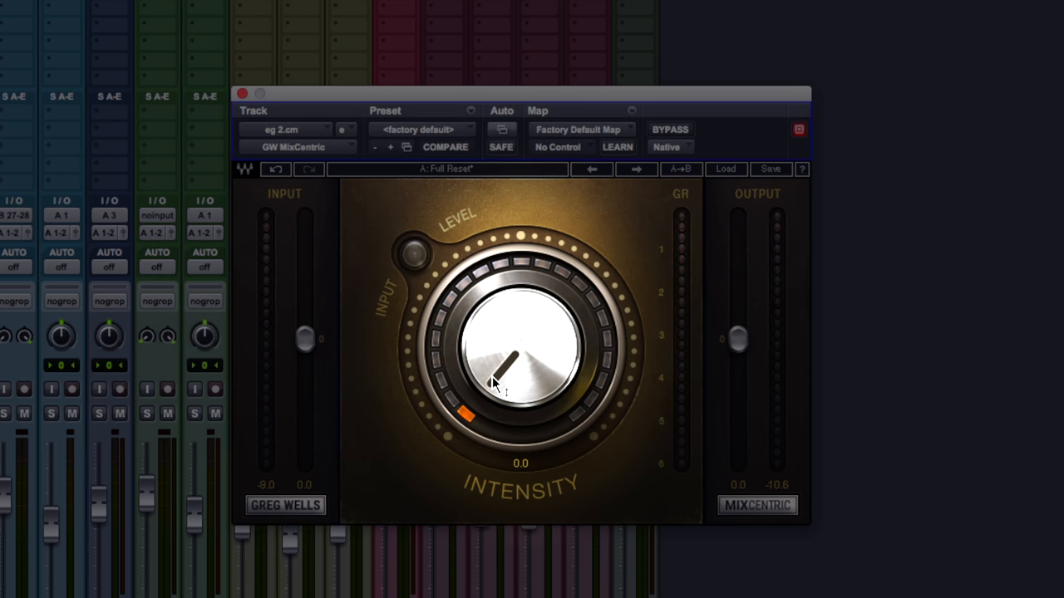
pyautogui.moveTo(499, 383); pyautogui.dragTo(536, 333)
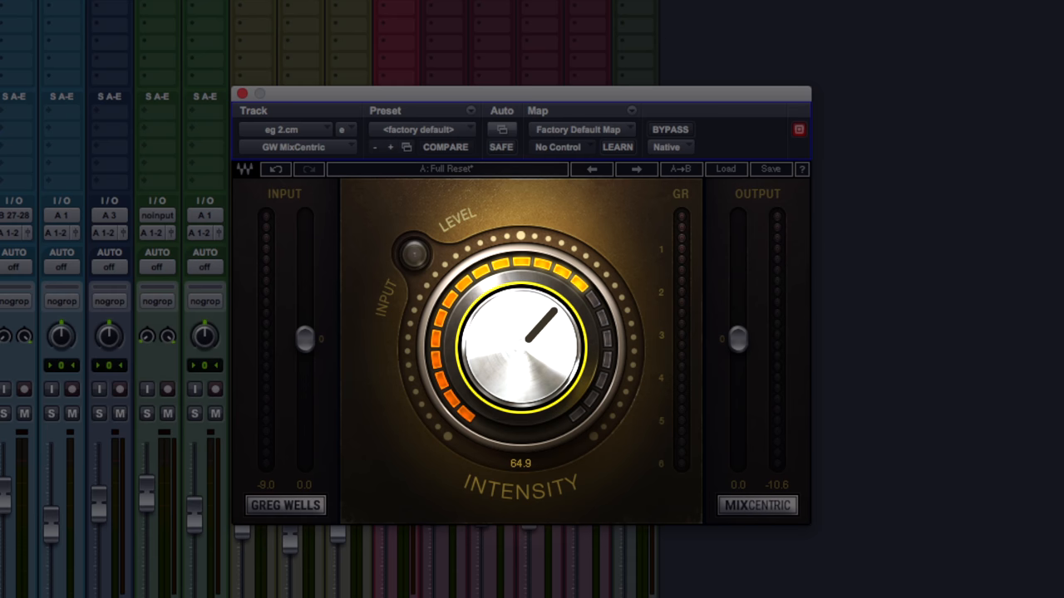
pyautogui.moveTo(524, 329); pyautogui.dragTo(574, 340)
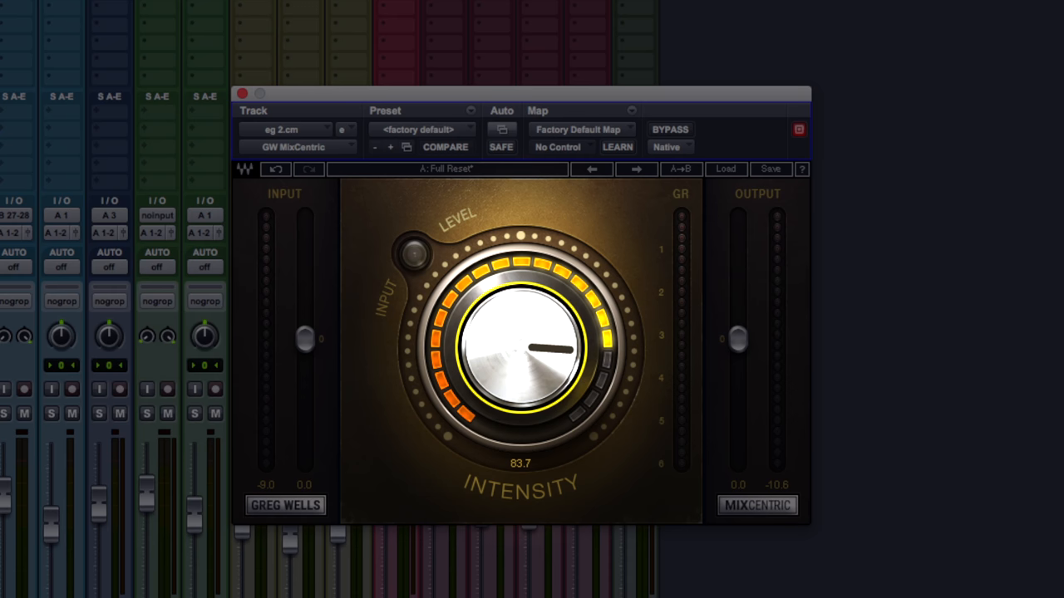
pyautogui.moveTo(549, 341); pyautogui.dragTo(499, 315)
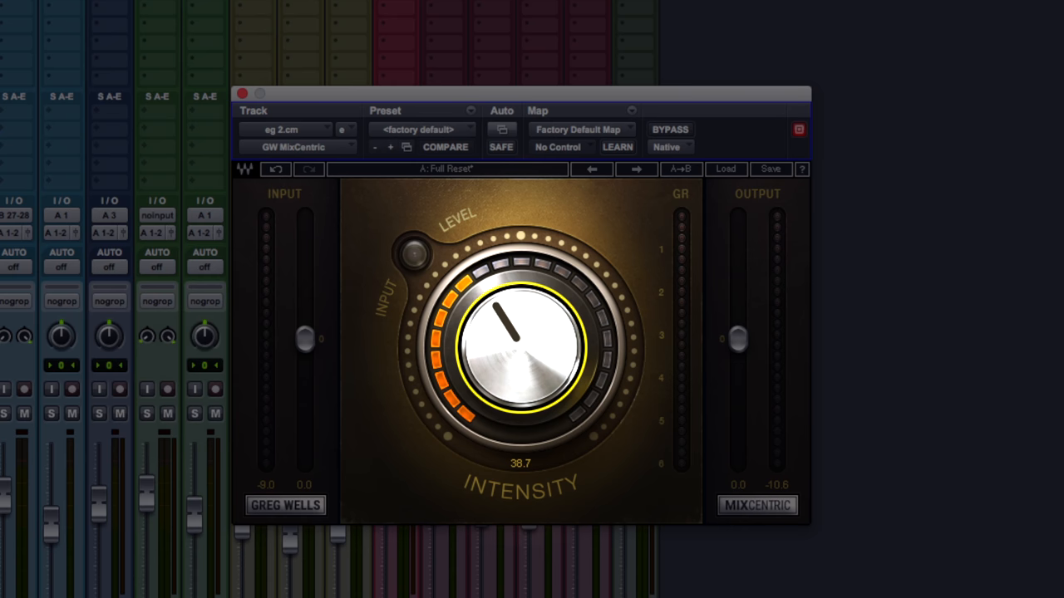
pyautogui.moveTo(511, 320); pyautogui.dragTo(532, 332)
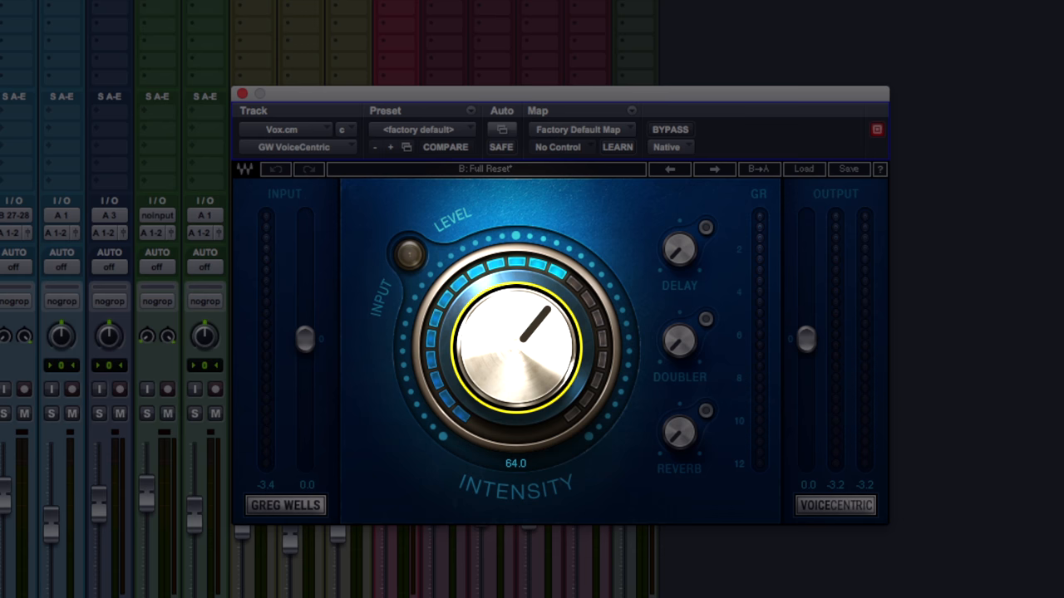
# Raise the Vox.cm VoiceCentric intensity to about 70 and adjust its delay knob.
pyautogui.moveTo(515, 332); pyautogui.dragTo(527, 391)
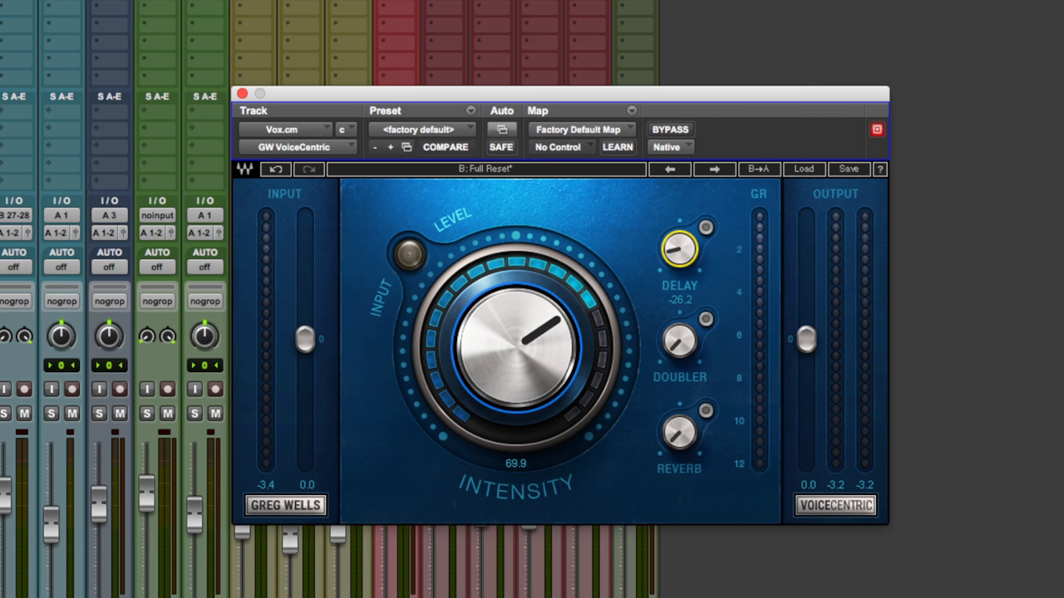
pyautogui.moveTo(541, 328); pyautogui.dragTo(515, 341)
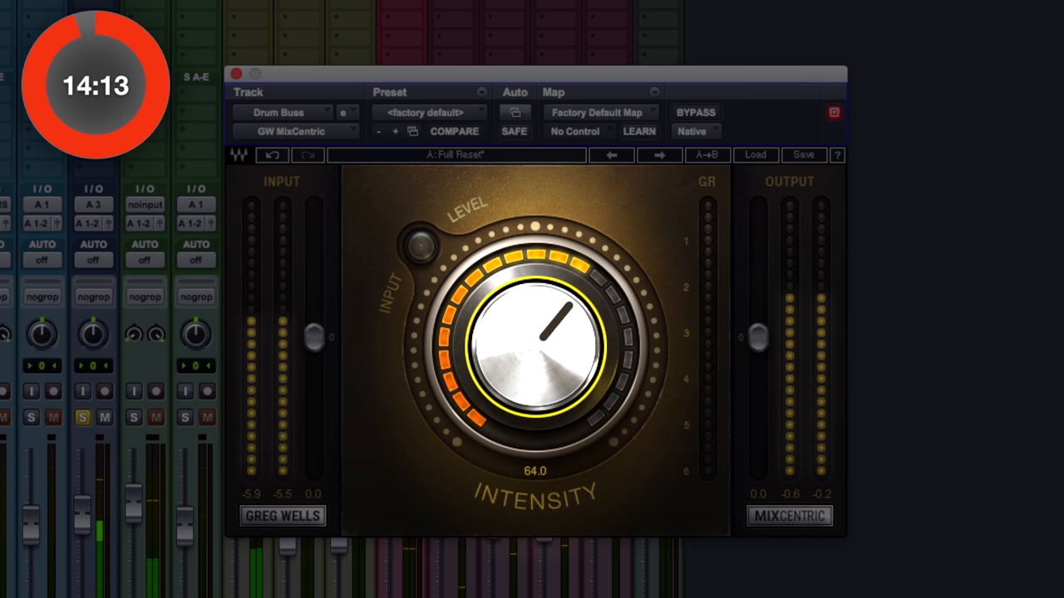
# Raise Drum Buss MixCentric intensity, trim output, and A/B twice against the dry drums.
pyautogui.moveTo(536, 332); pyautogui.dragTo(553, 320)
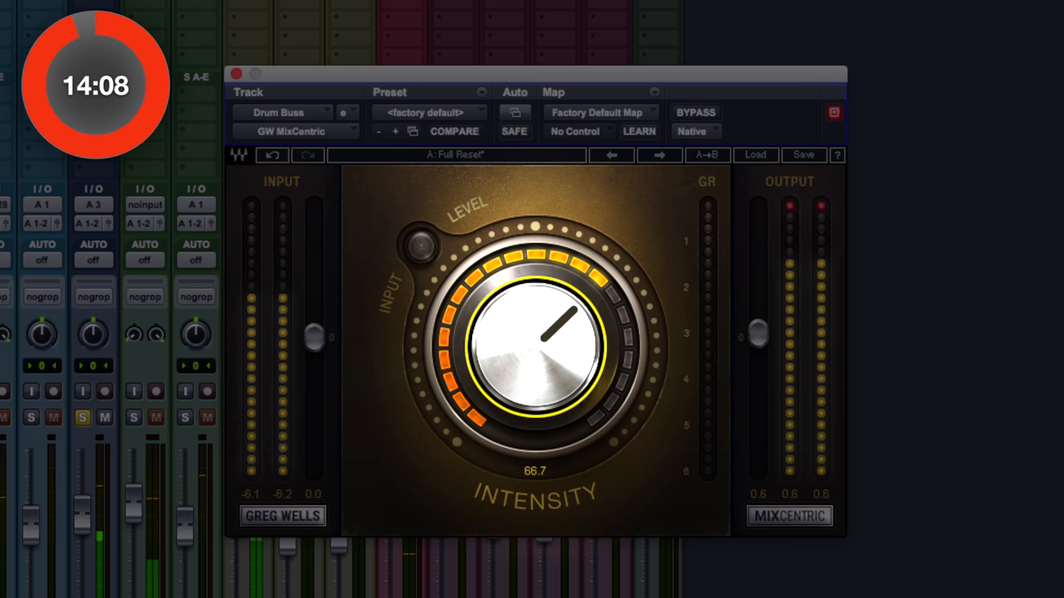
pyautogui.click(419, 246)
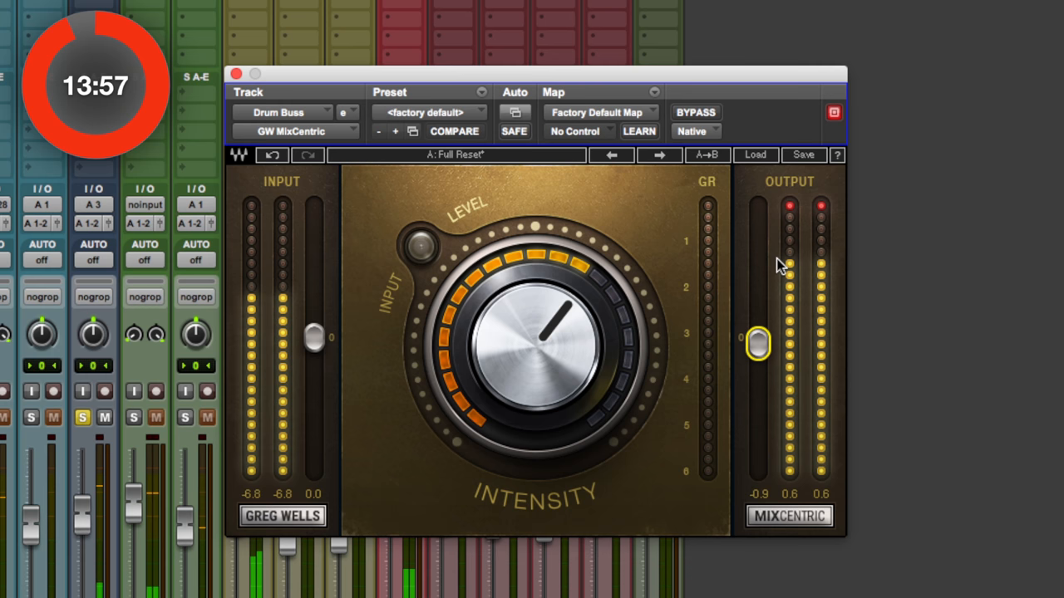
pyautogui.click(696, 112)
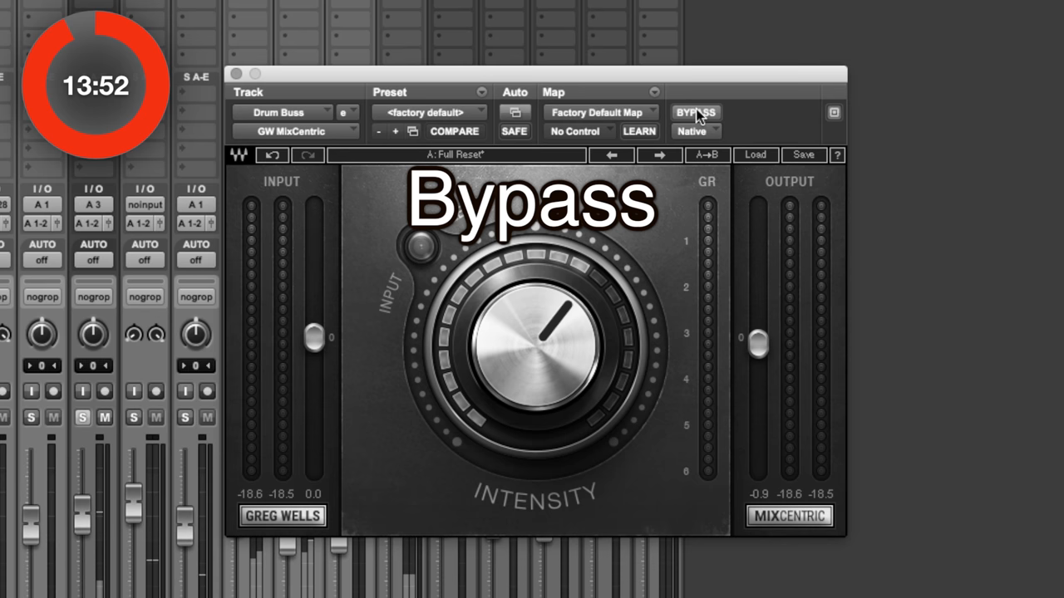
pyautogui.click(696, 113)
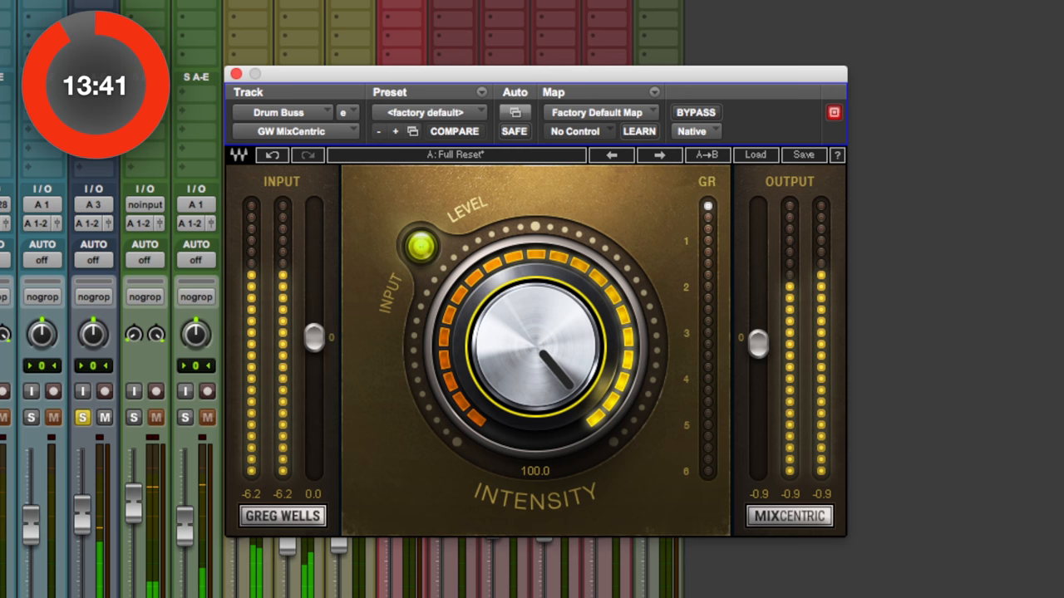
pyautogui.click(696, 112)
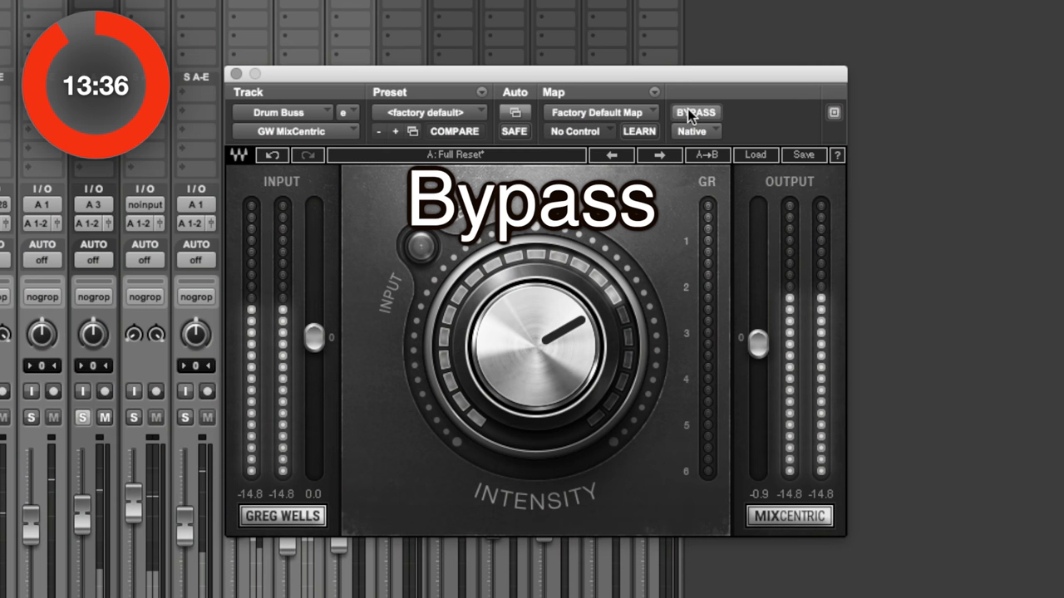
pyautogui.click(695, 112)
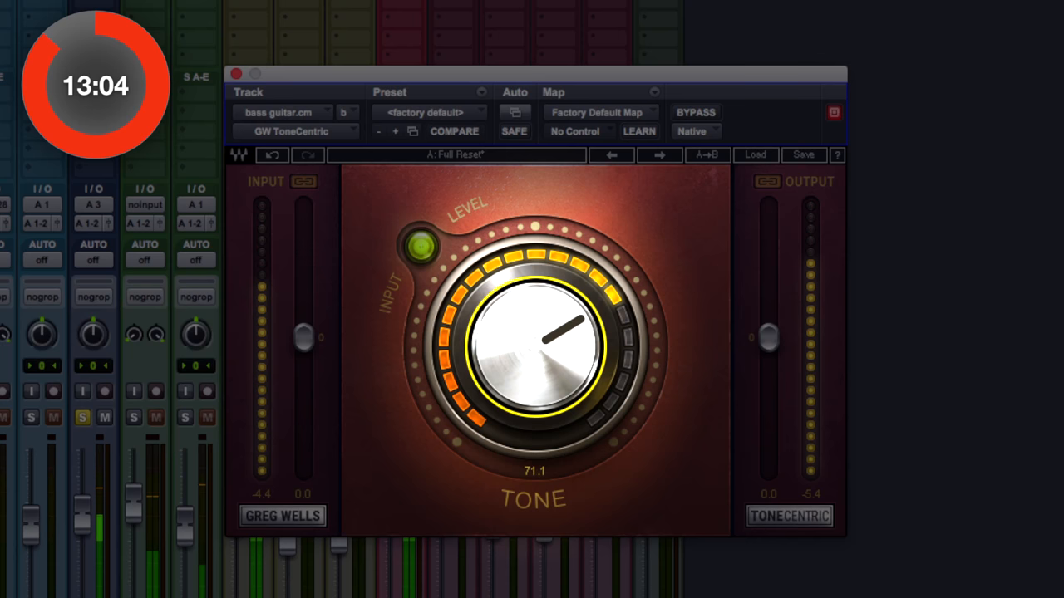
# Set the bass guitar.cm ToneCentric tone to about 76 and A/B it with bypass.
pyautogui.moveTo(532, 341); pyautogui.dragTo(552, 374)
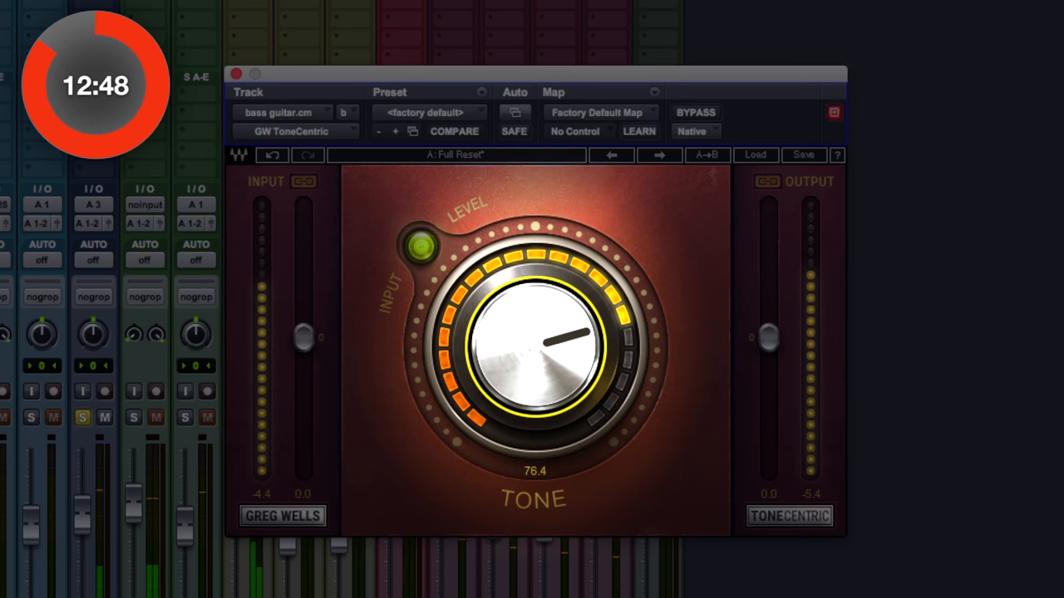
pyautogui.click(695, 112)
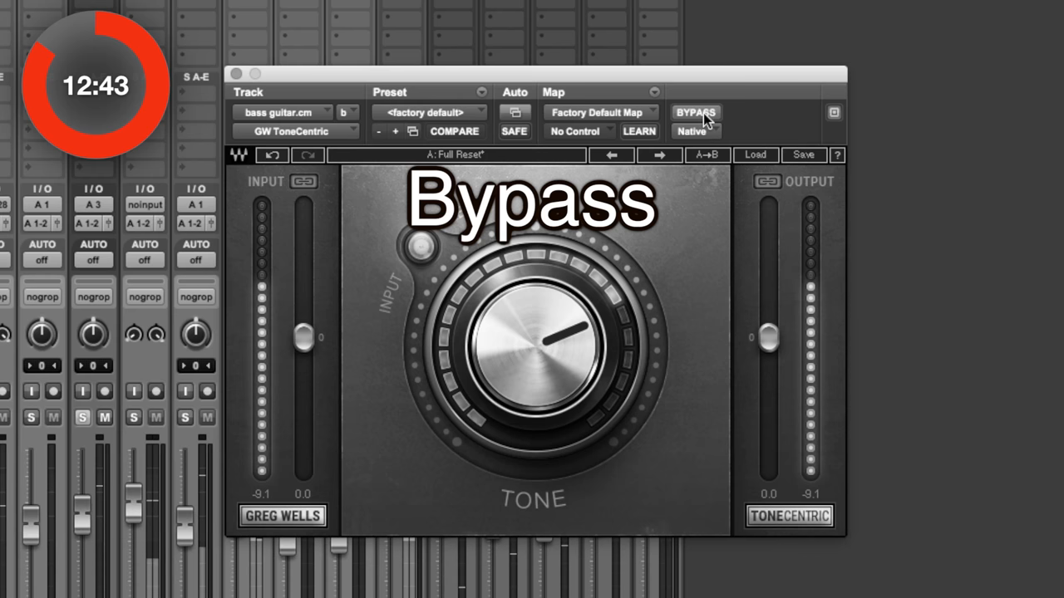
pyautogui.click(695, 112)
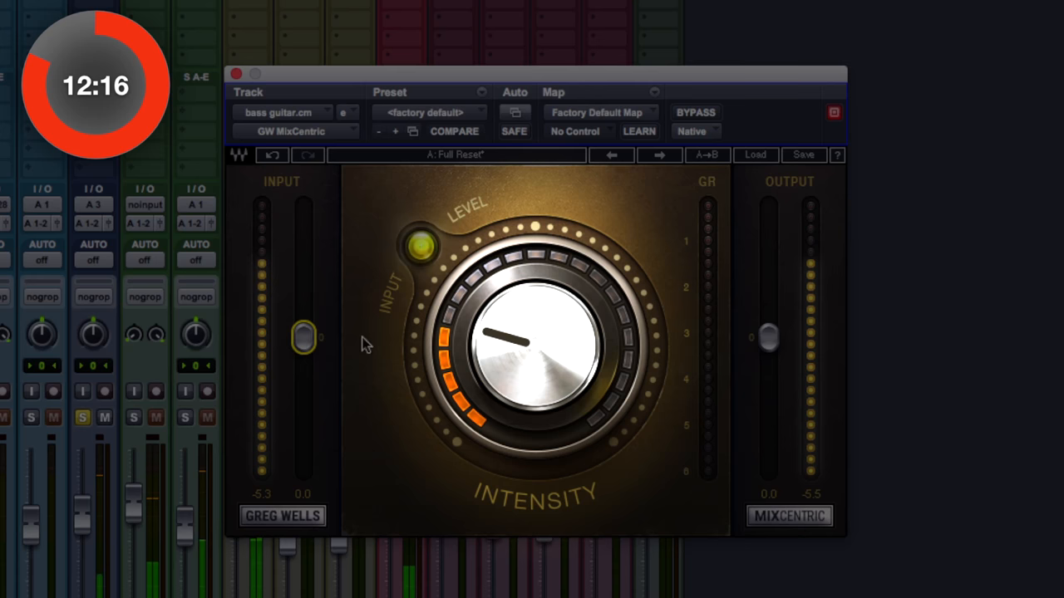
# Drag the bass guitar MixCentric intensity to about 90.3 and toggle bypass.
pyautogui.moveTo(532, 349); pyautogui.dragTo(549, 332)
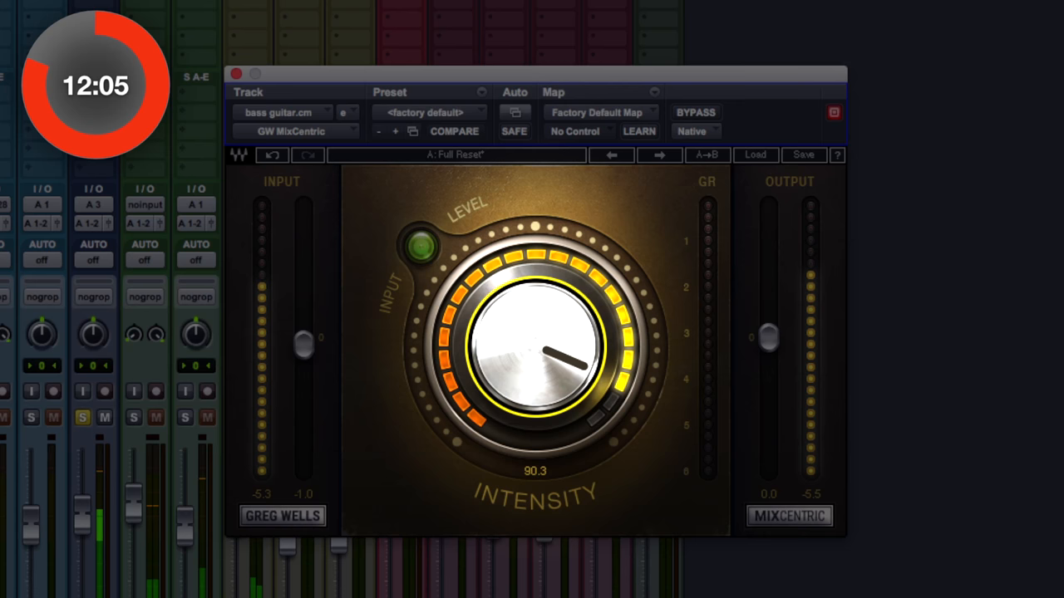
pyautogui.click(695, 112)
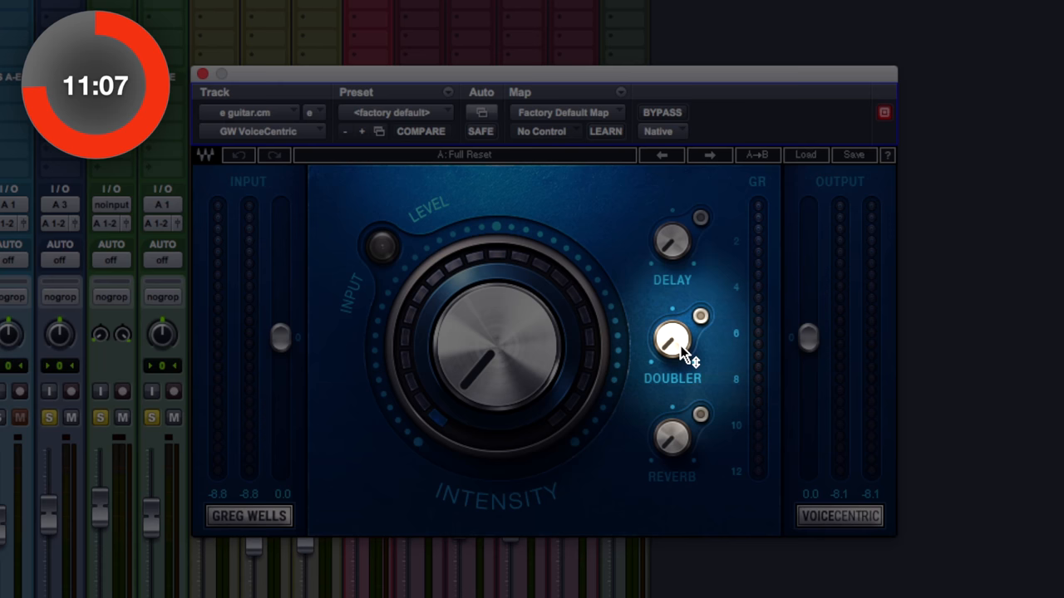
# Turn the e guitar VoiceCentric doubler down to -30 and compare with bypass.
pyautogui.moveTo(673, 341); pyautogui.dragTo(678, 349)
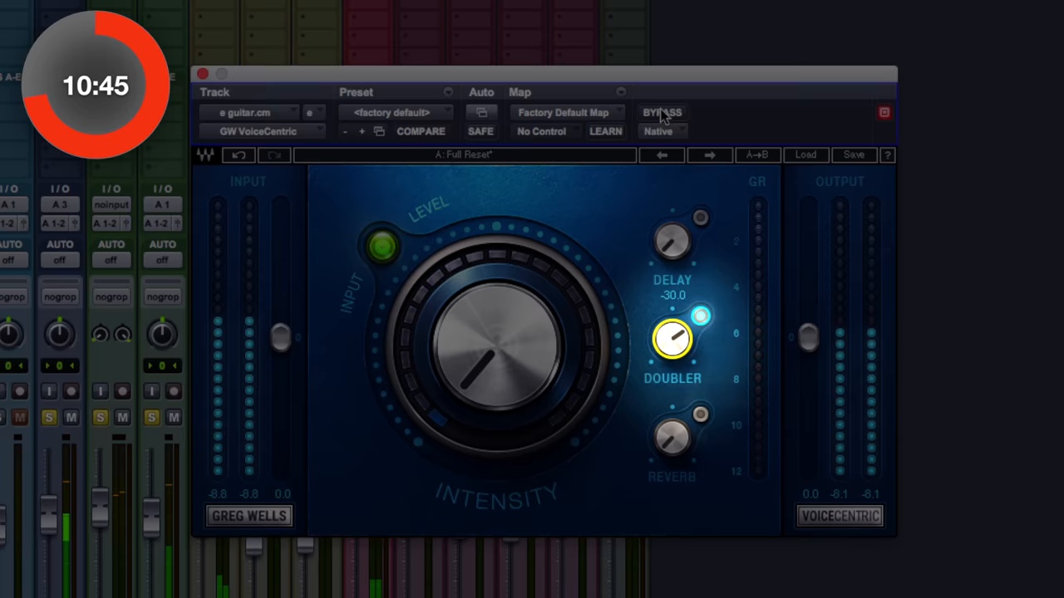
pyautogui.click(662, 113)
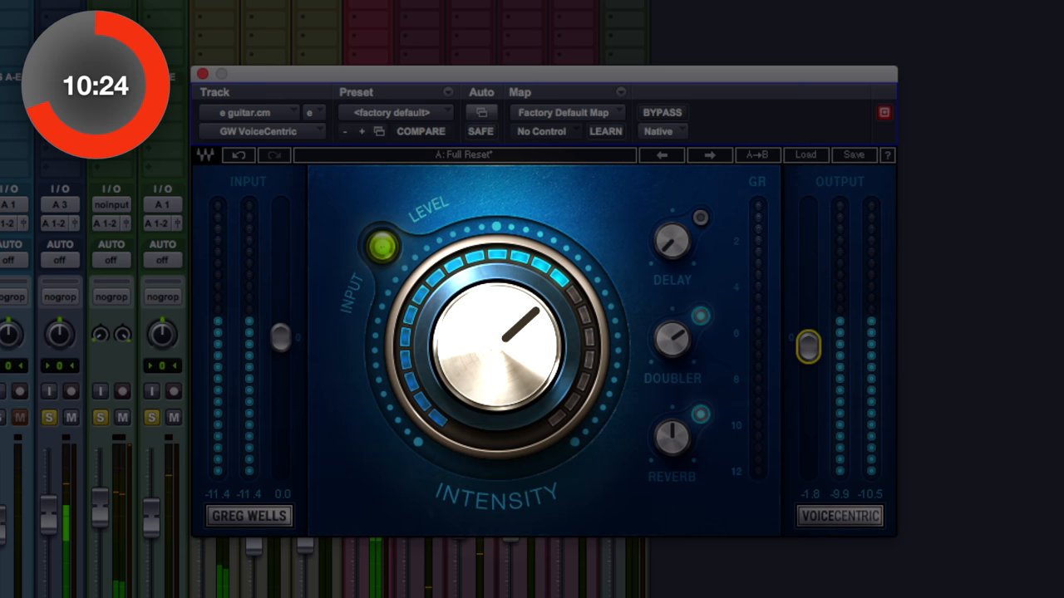
pyautogui.click(662, 112)
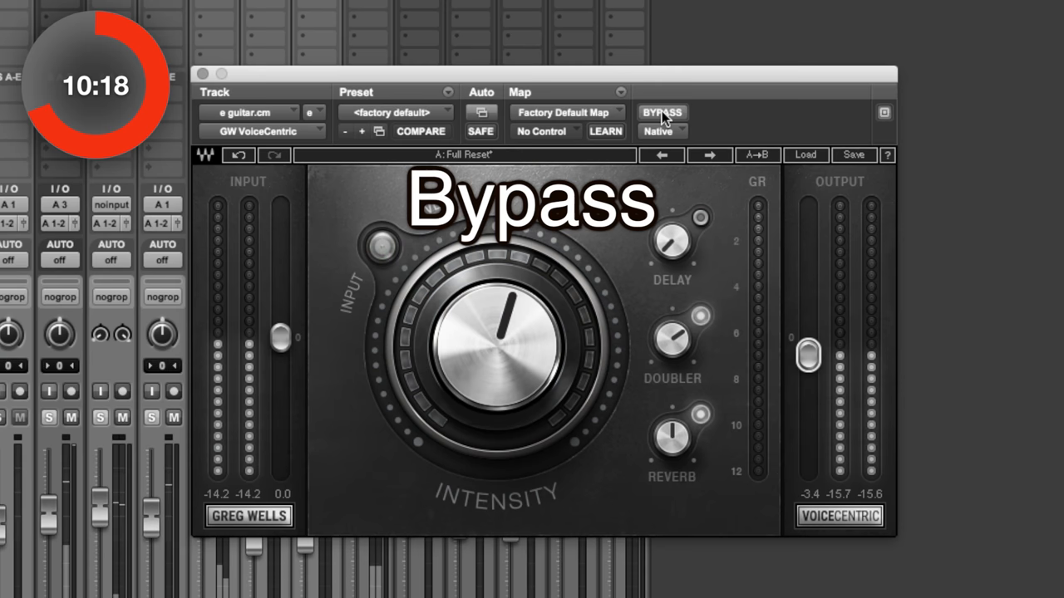
pyautogui.click(663, 112)
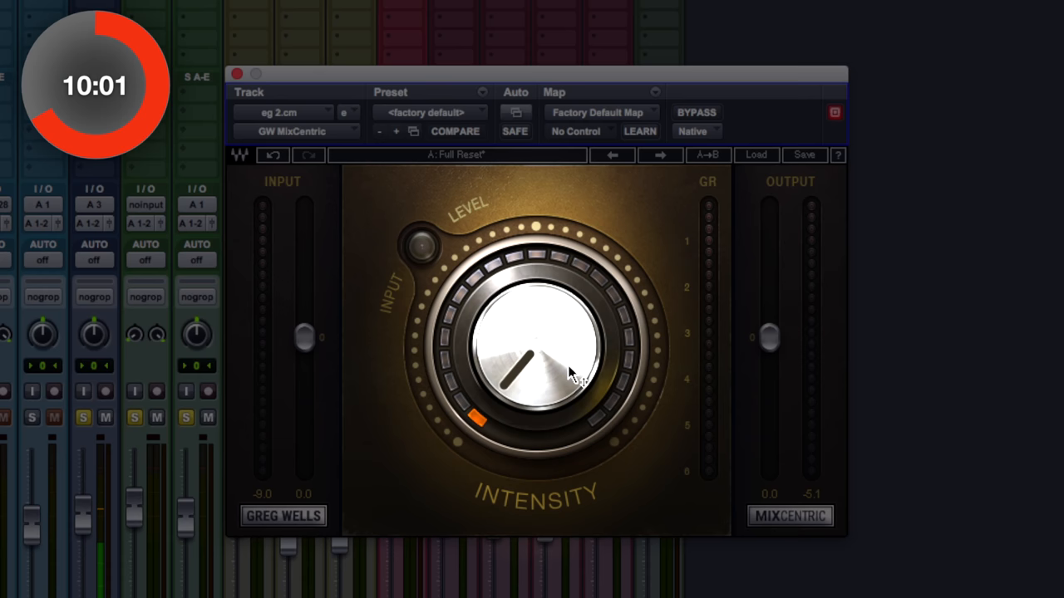
# Drag the eg 2 MixCentric Intensity knob down to a light setting.
pyautogui.moveTo(519, 378); pyautogui.dragTo(541, 324)
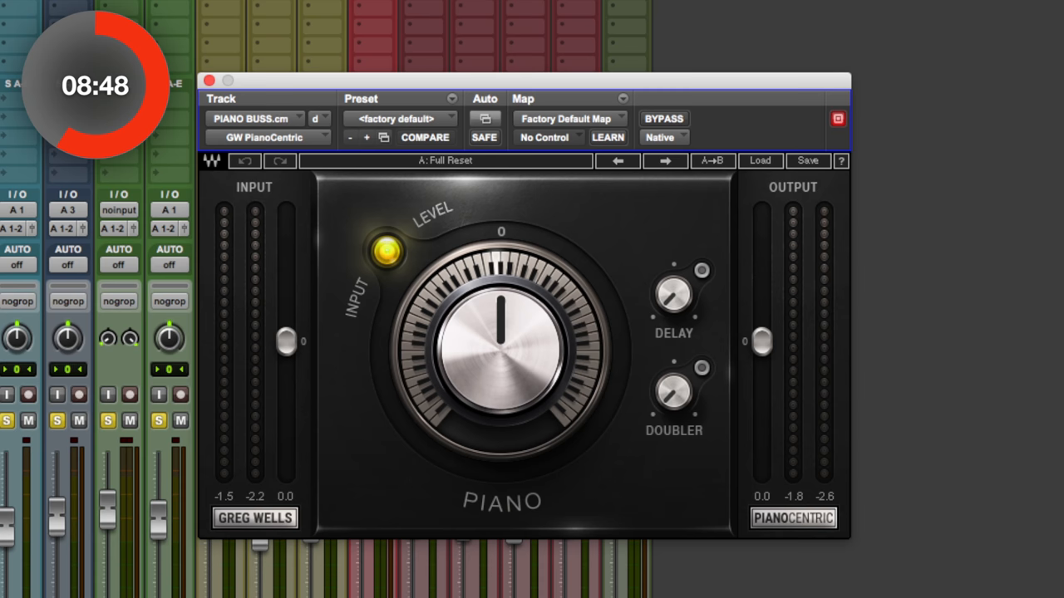
# Adjust the PIANO BUSS PianoCentric Piano knob so it reads -27.6.
pyautogui.click(387, 251)
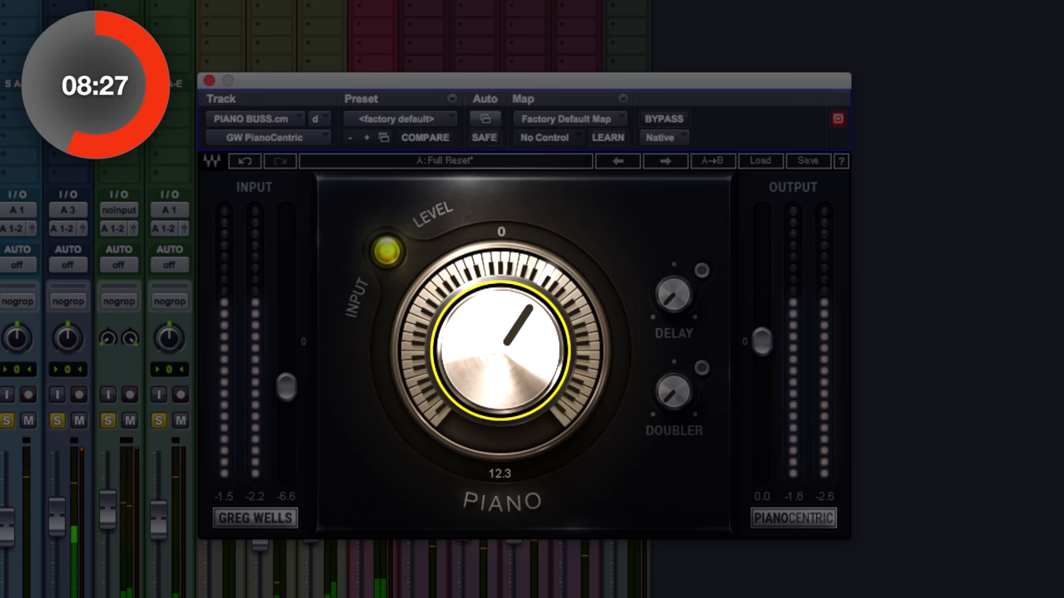
pyautogui.moveTo(503, 333); pyautogui.dragTo(549, 345)
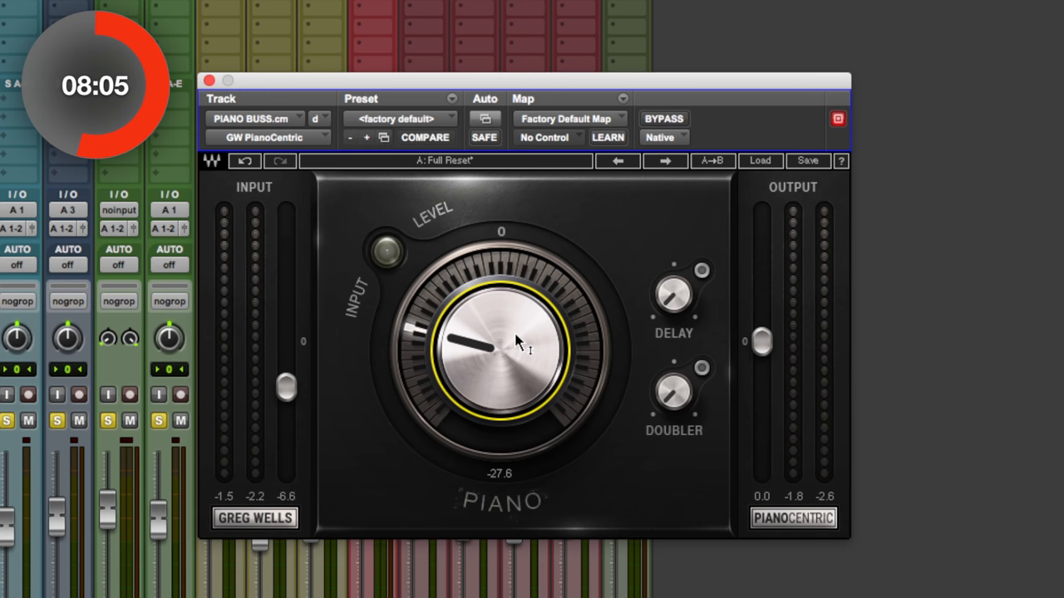
# Turn the PIANO BUSS piano amount past centre and A/B PianoCentric with bypass.
pyautogui.click(381, 250)
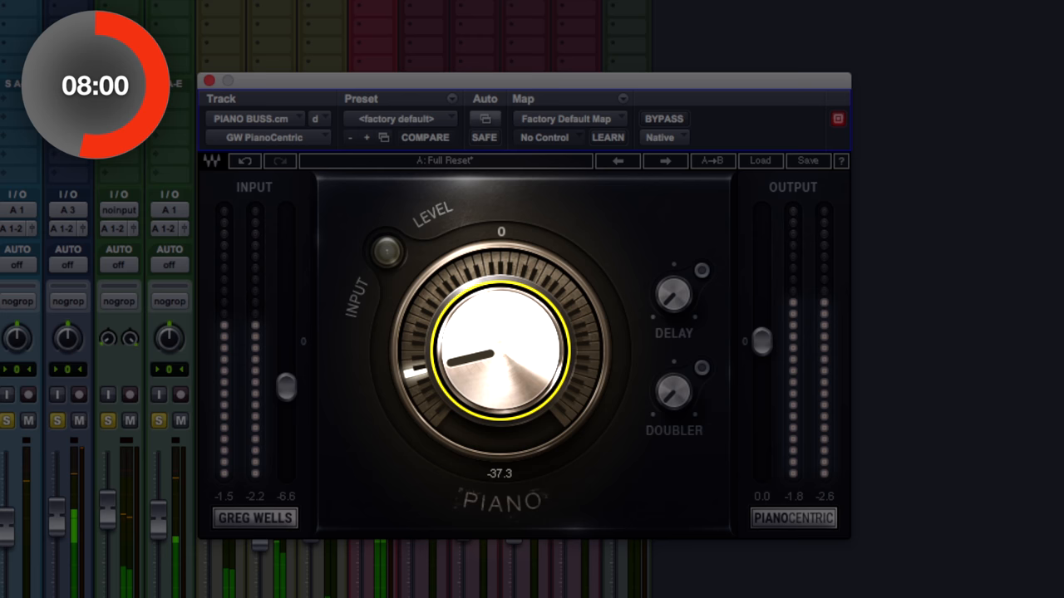
pyautogui.moveTo(465, 358); pyautogui.dragTo(520, 332)
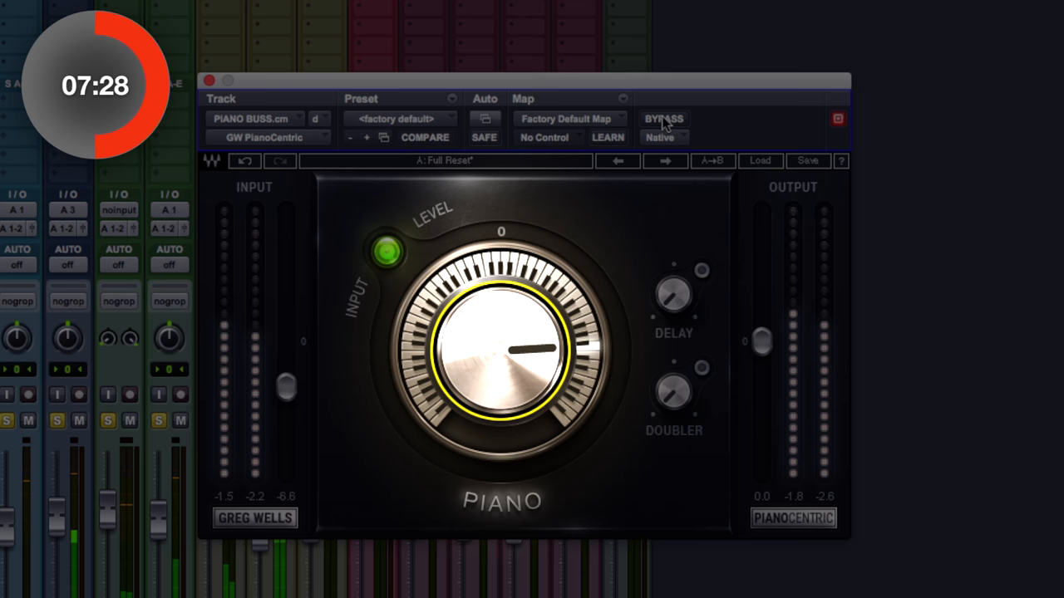
pyautogui.click(664, 118)
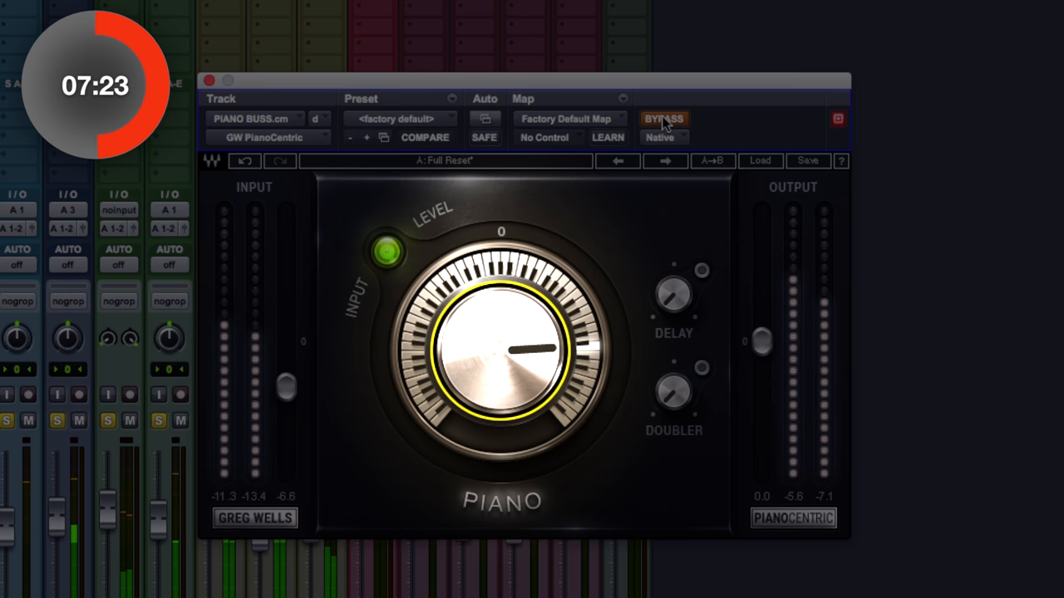
pyautogui.click(664, 118)
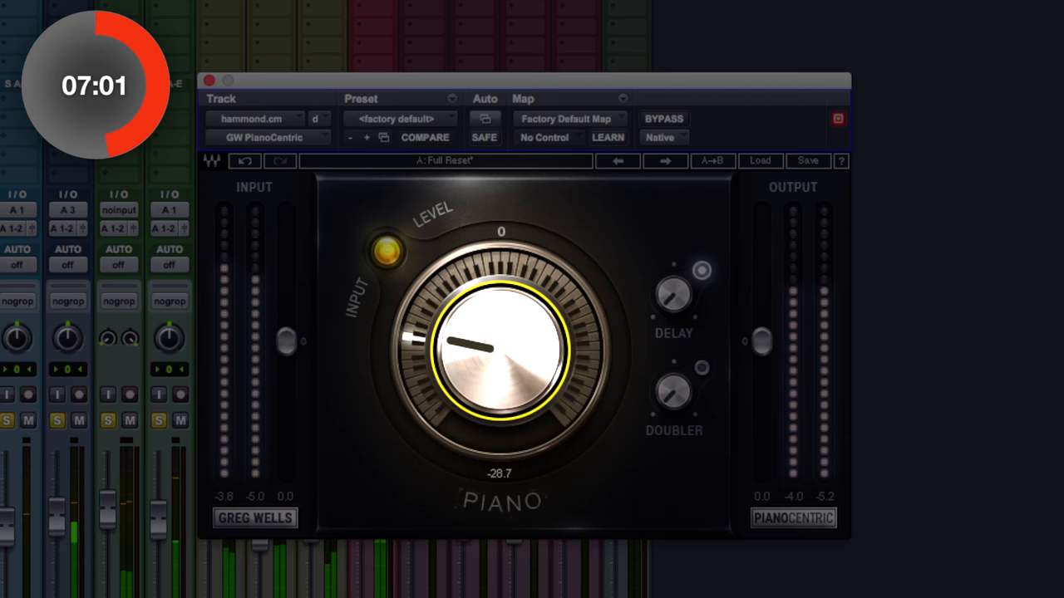
# A/B the hammond PianoCentric with bypass and set its doubler to about -11.6.
pyautogui.click(664, 118)
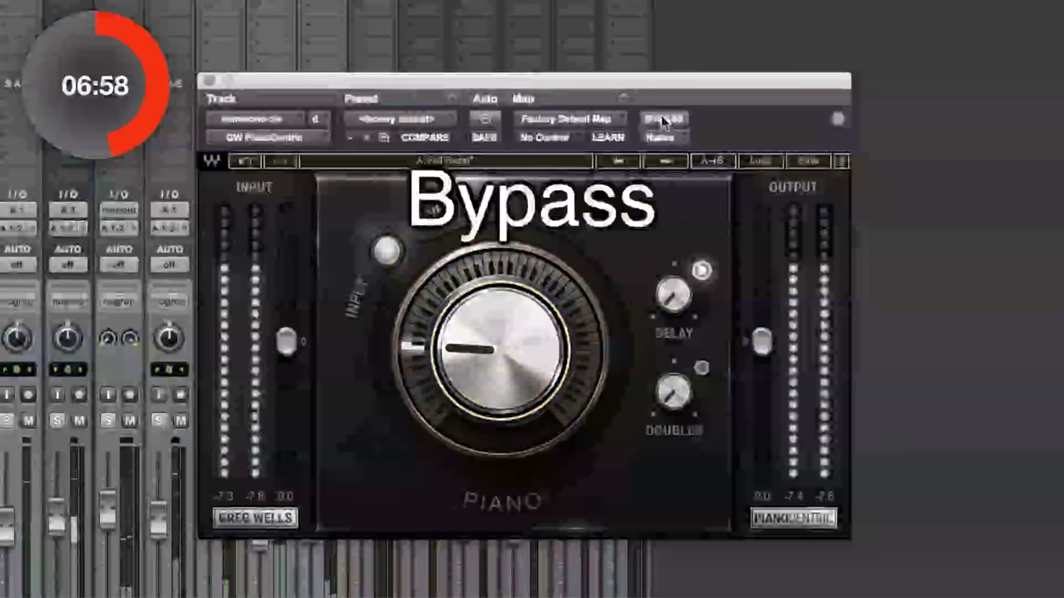
pyautogui.click(664, 119)
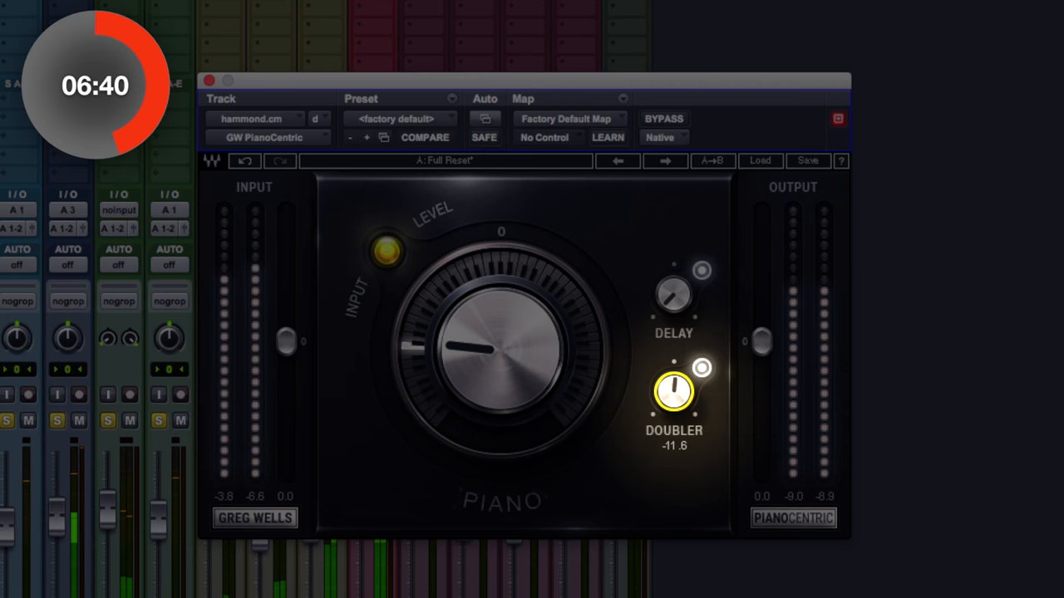
pyautogui.moveTo(673, 391); pyautogui.dragTo(674, 407)
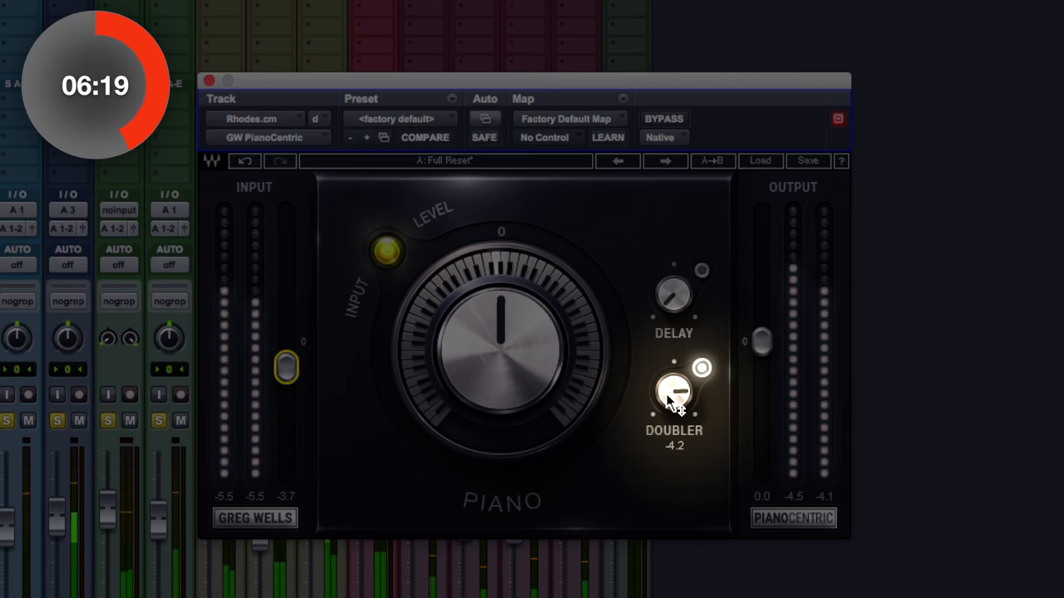
# Raise the Doubler on the Rhodes PianoCentric to about -4.2.
pyautogui.moveTo(675, 394); pyautogui.dragTo(678, 386)
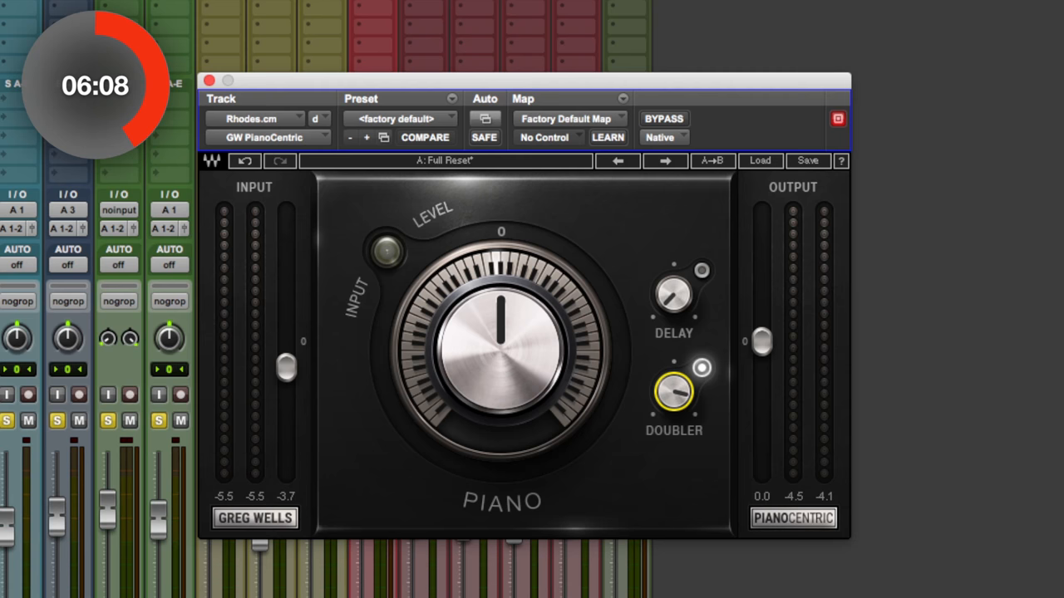
pyautogui.click(209, 81)
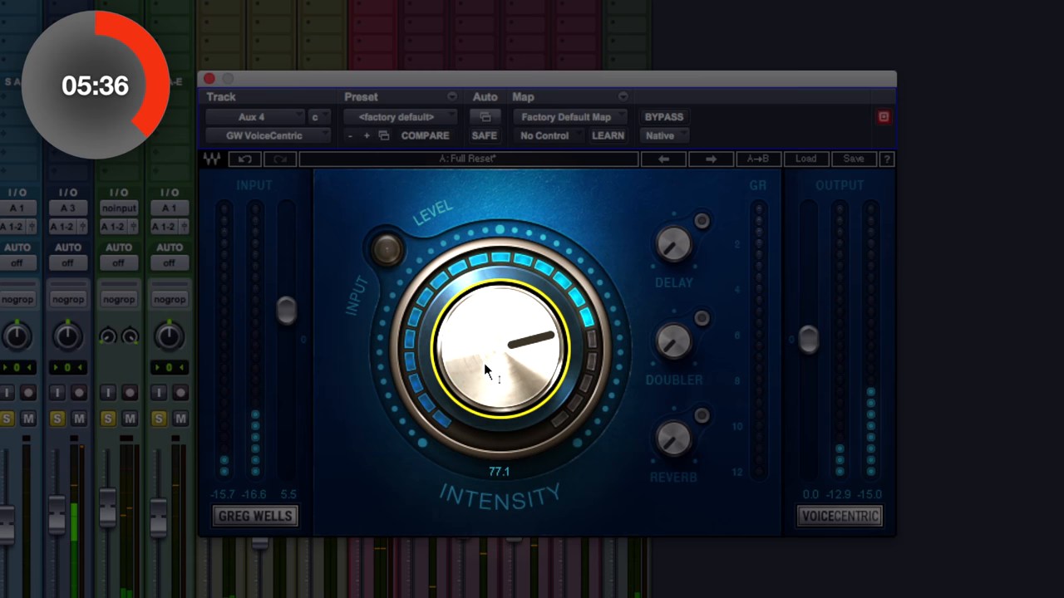
# Set Aux 4 VoiceCentric Intensity to 77.1 and trim its Output to about -2.0.
pyautogui.moveTo(487, 370); pyautogui.dragTo(498, 337)
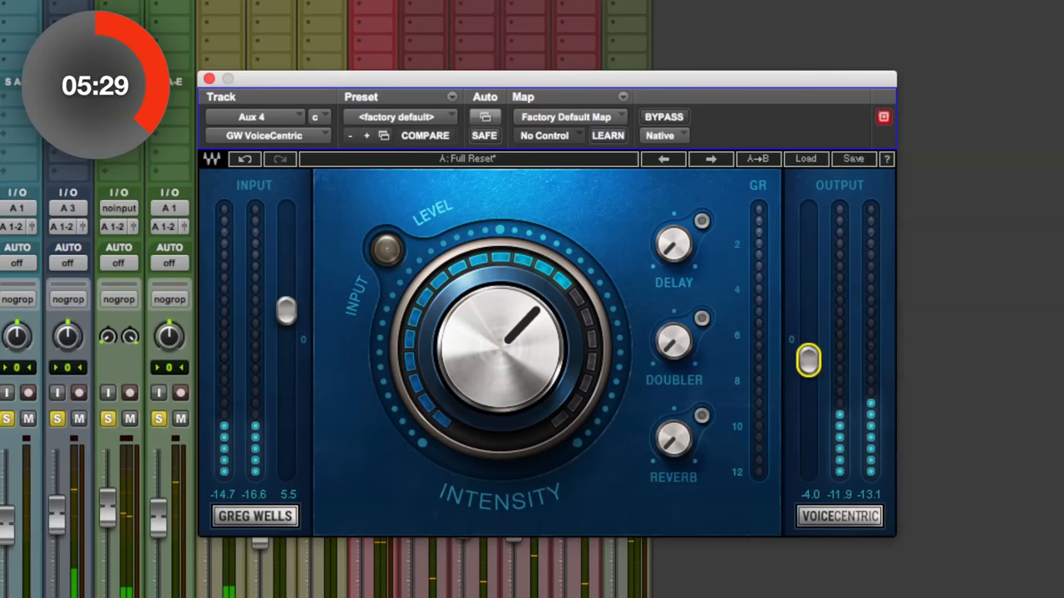
pyautogui.moveTo(806, 359); pyautogui.dragTo(808, 345)
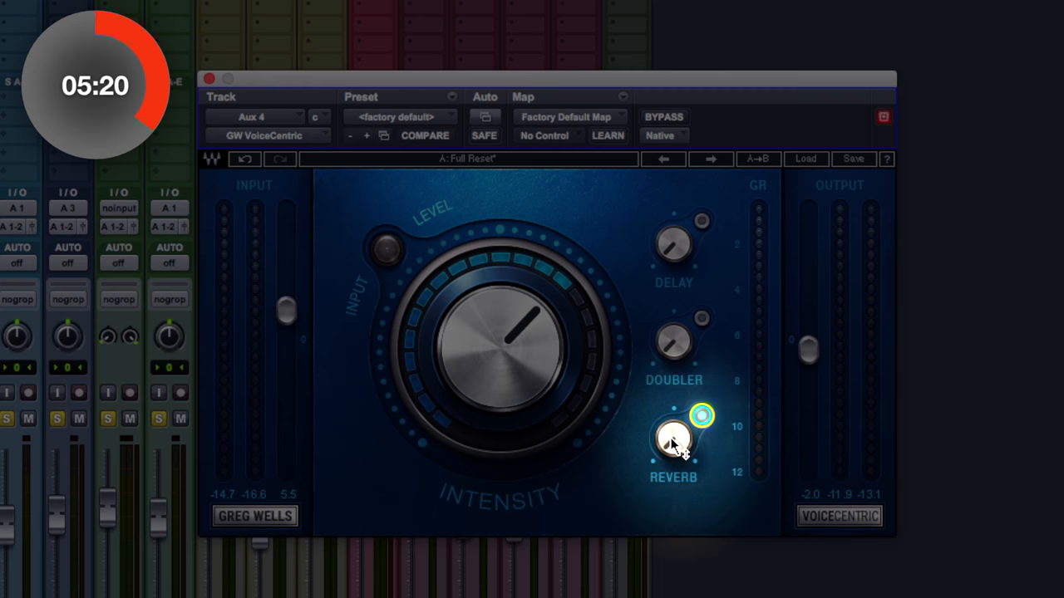
# Set Aux 4 VoiceCentric reverb to -30 and doubler to -6.3, then bypass it.
pyautogui.moveTo(675, 436); pyautogui.dragTo(682, 457)
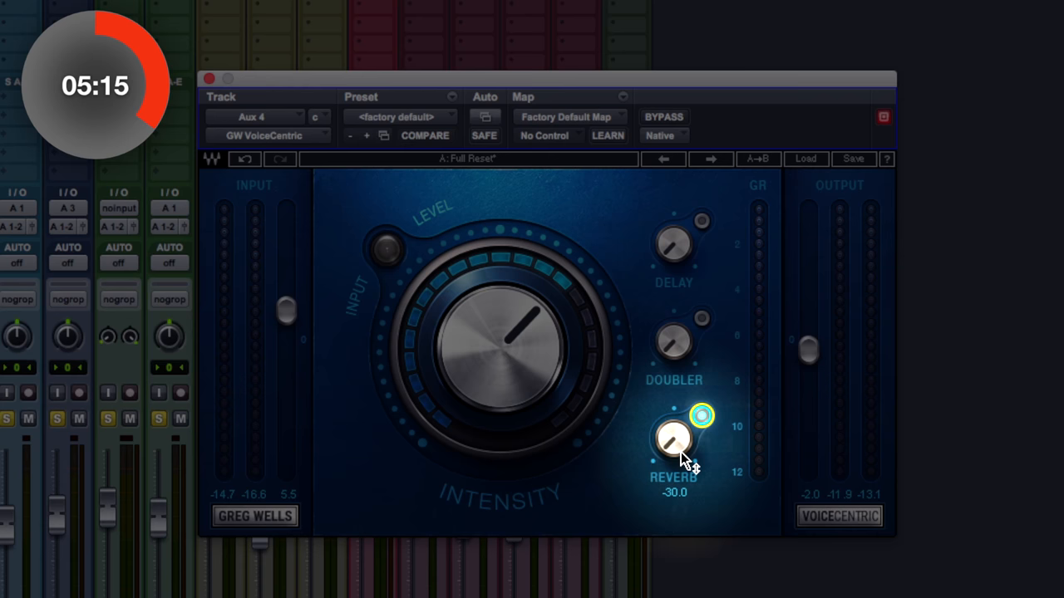
pyautogui.moveTo(674, 438); pyautogui.dragTo(682, 420)
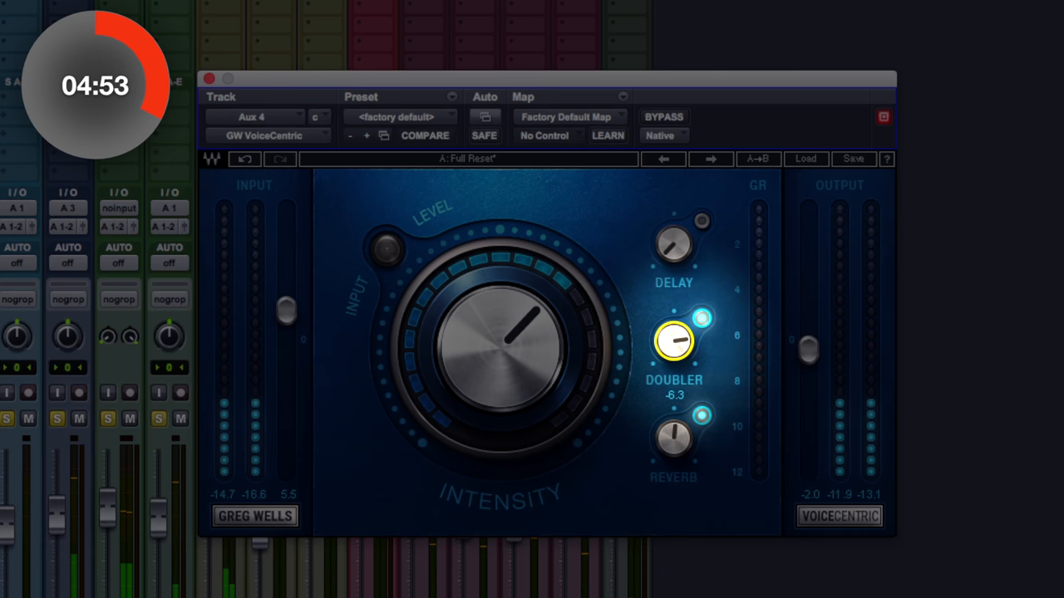
pyautogui.click(663, 116)
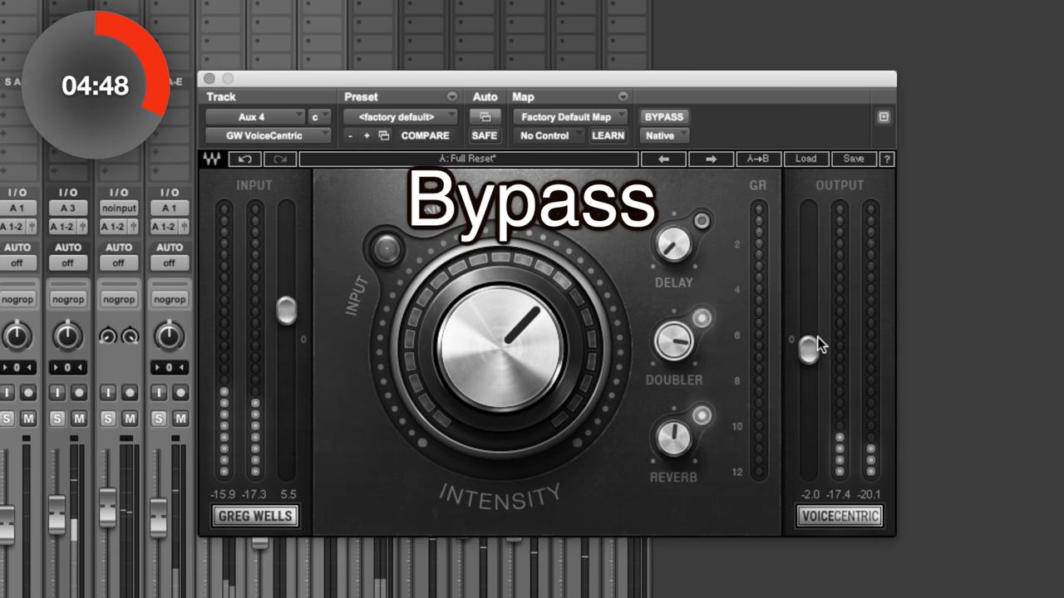
# Toggle the Aux 4 VoiceCentric bypass on and off to A/B the effect.
pyautogui.click(664, 116)
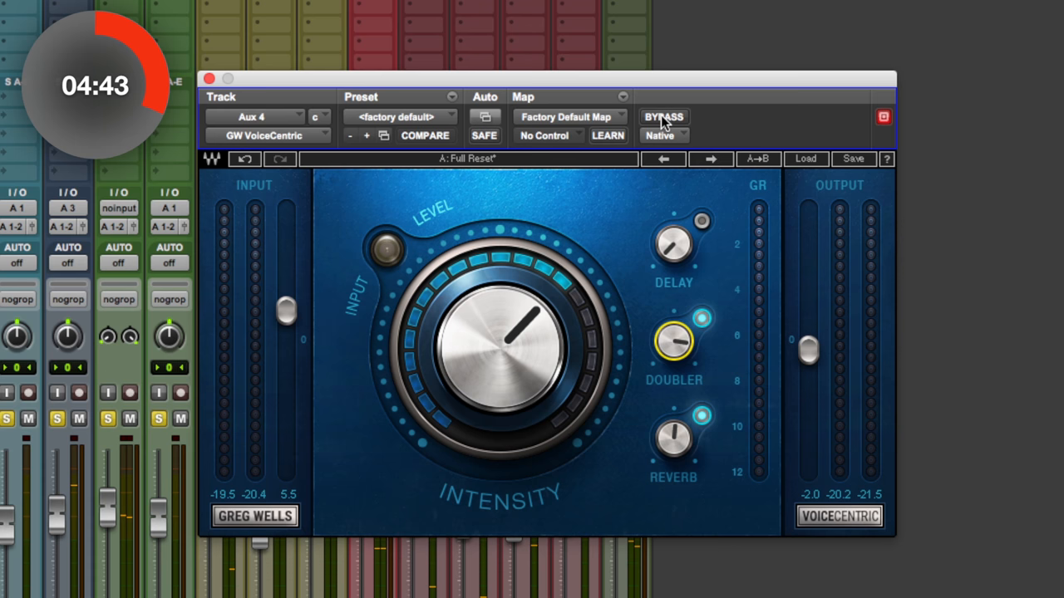
pyautogui.click(663, 116)
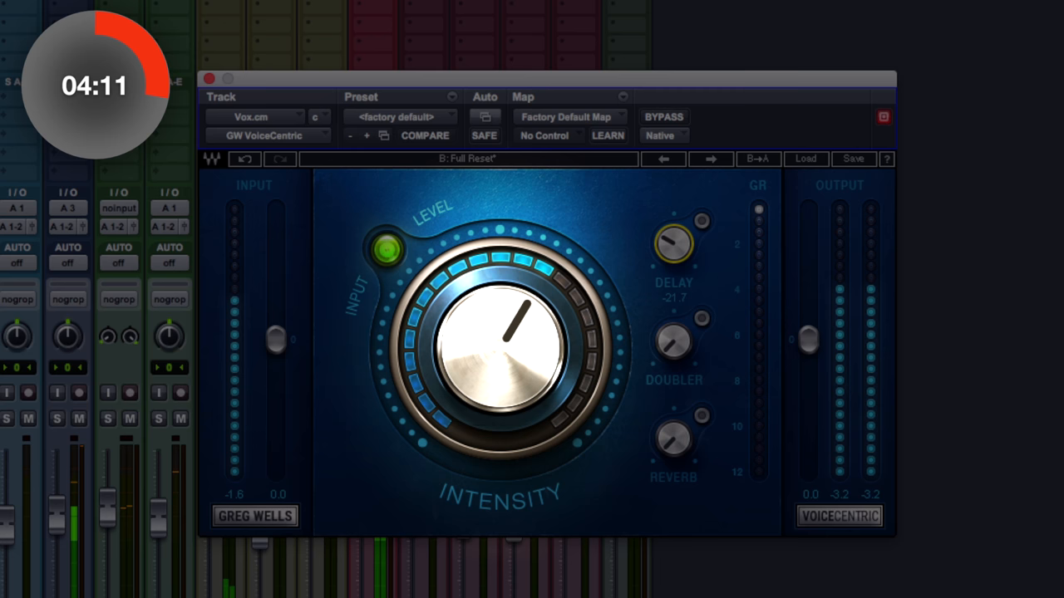
# Set the Delay amount on the Vox.cm VoiceCentric to -21.7.
pyautogui.moveTo(675, 243); pyautogui.dragTo(675, 239)
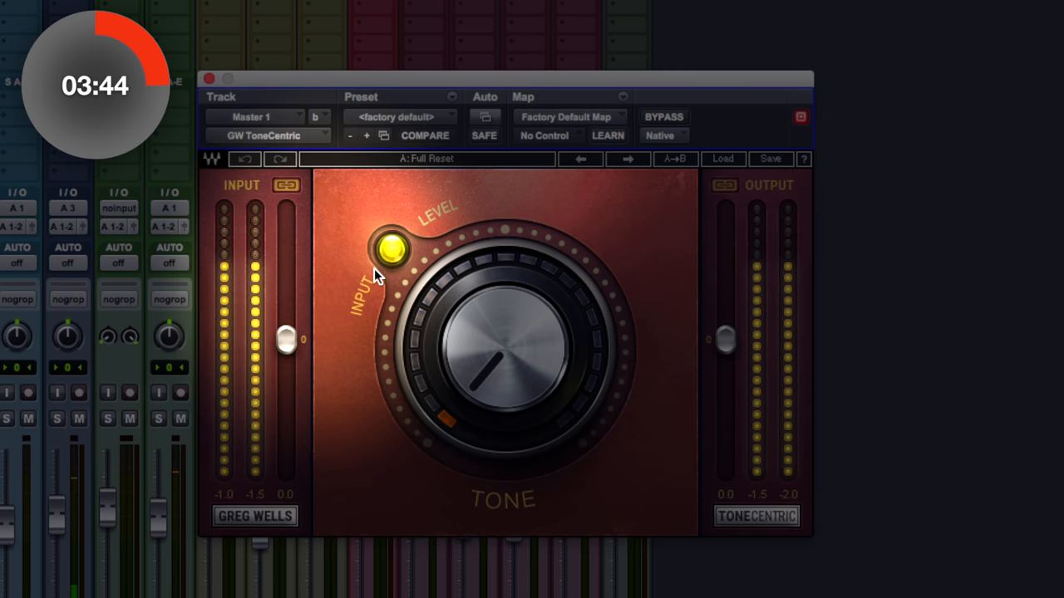
# Trim Master 1 ToneCentric input to -2.9, raise Tone to 81.6, and A/B with bypass.
pyautogui.moveTo(286, 336); pyautogui.dragTo(286, 352)
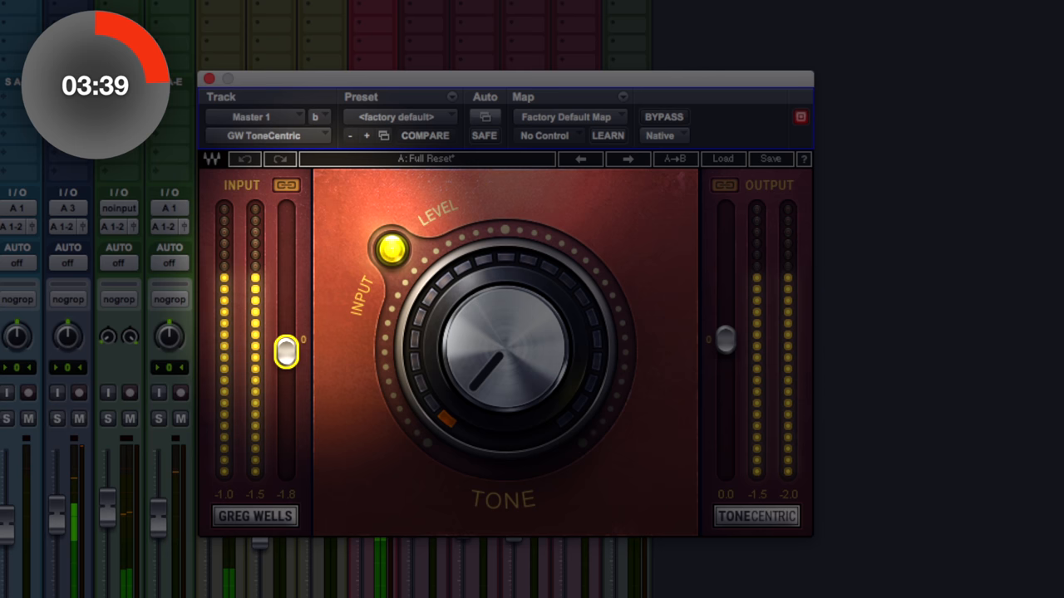
pyautogui.moveTo(498, 341); pyautogui.dragTo(541, 324)
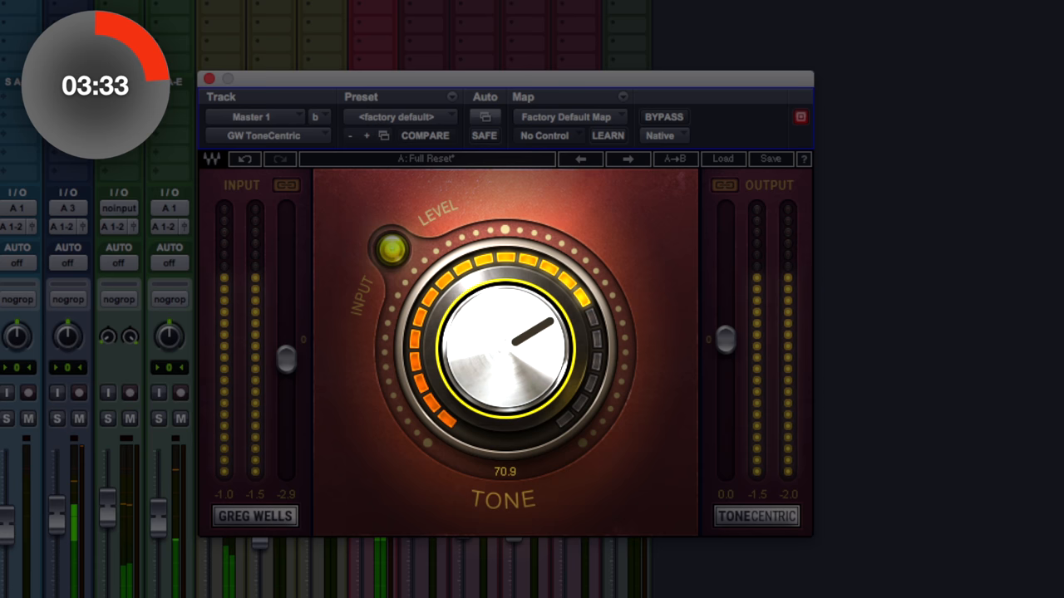
pyautogui.moveTo(499, 349); pyautogui.dragTo(540, 341)
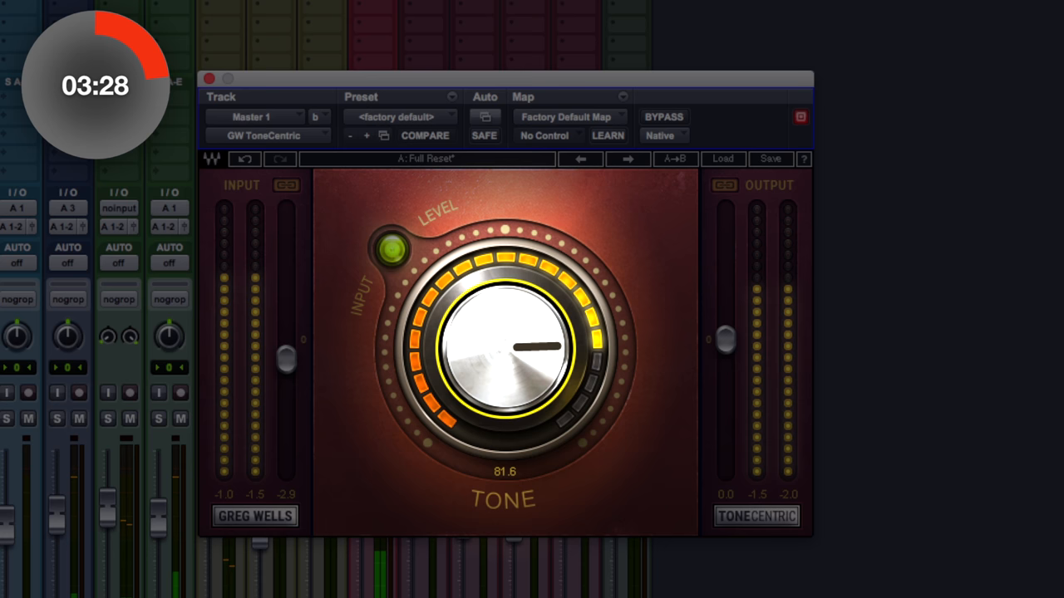
pyautogui.click(664, 116)
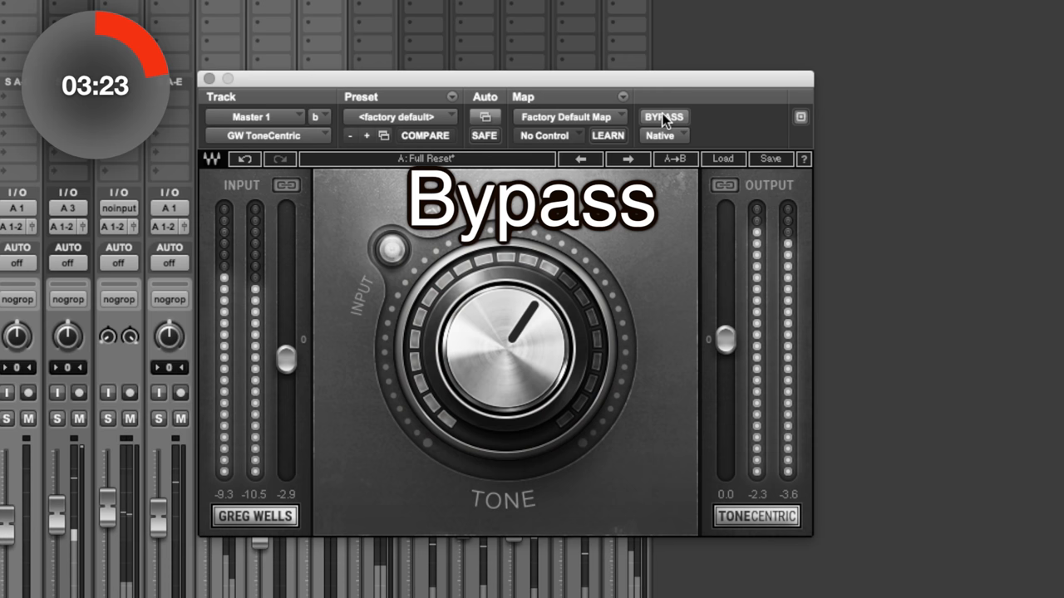
pyautogui.click(664, 116)
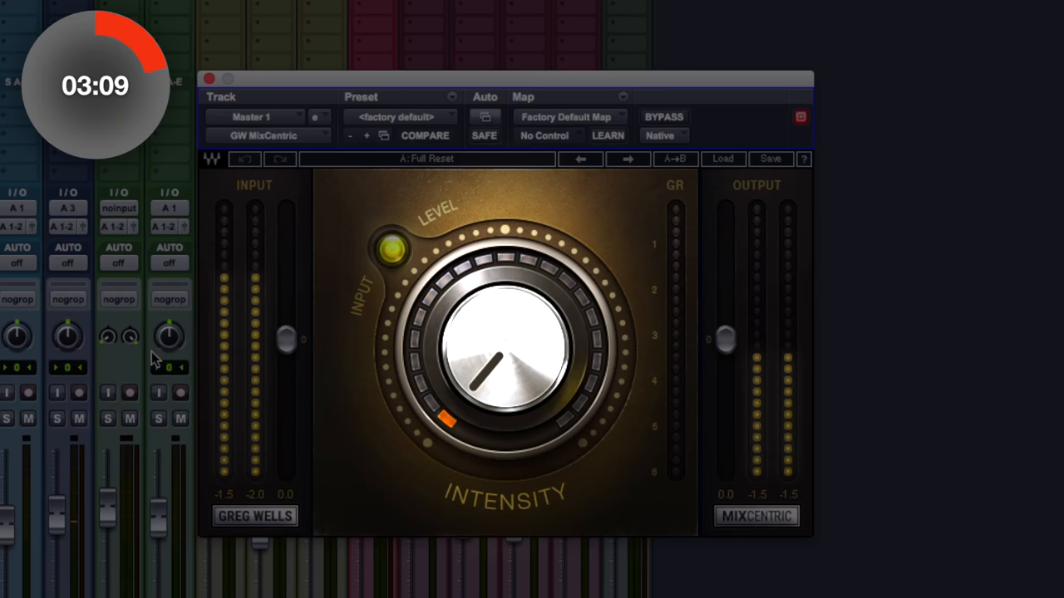
pyautogui.moveTo(291, 357)
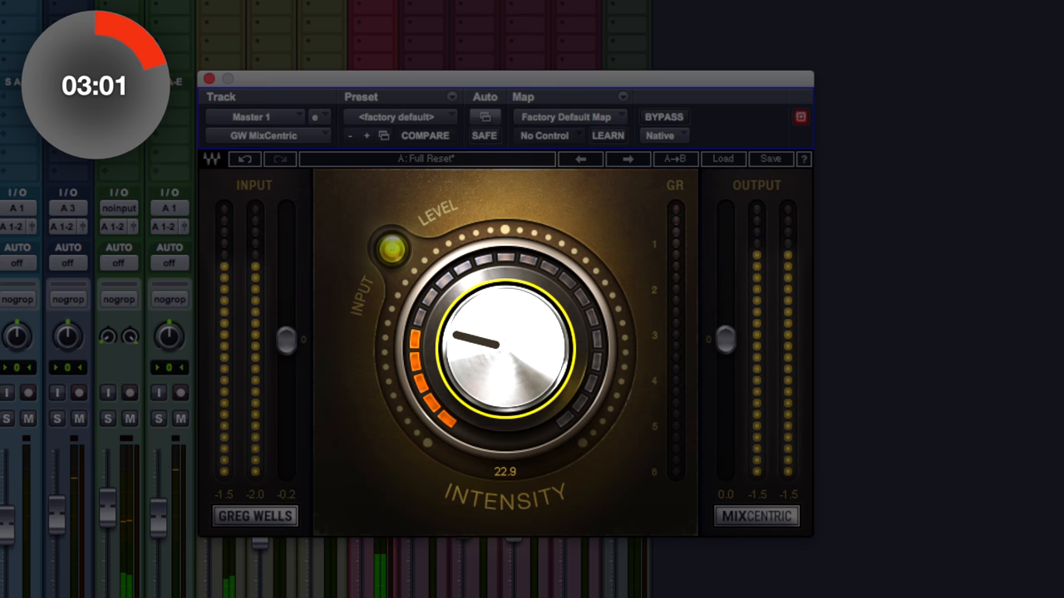
# Set the Master 1 MixCentric Intensity to 22.9.
pyautogui.moveTo(499, 341); pyautogui.dragTo(507, 291)
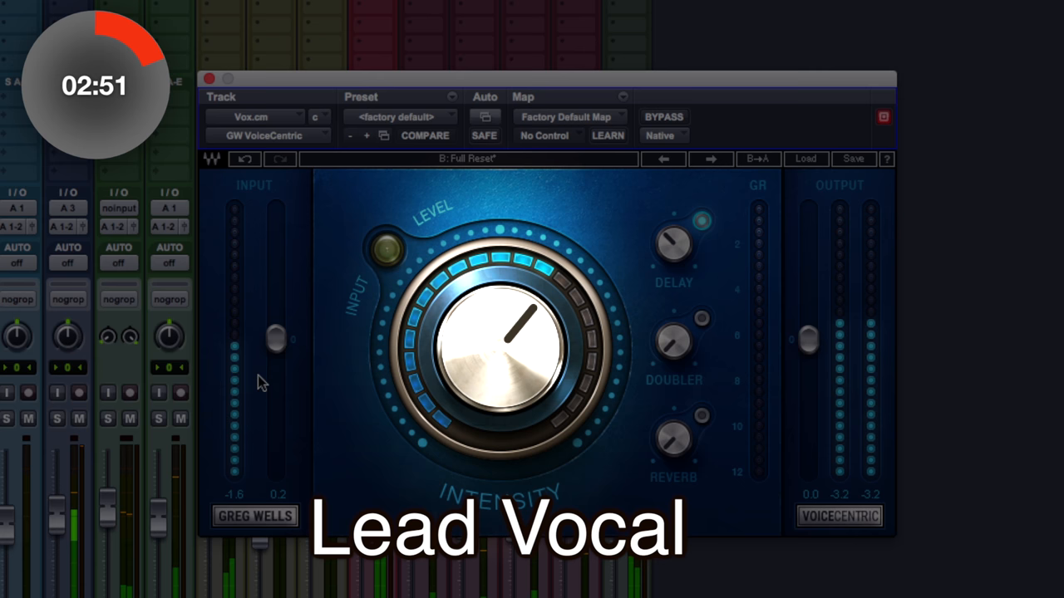
# Lower the Vox.cm VoiceCentric Input to -2.7 and set Intensity to 57.5.
pyautogui.moveTo(499, 349); pyautogui.dragTo(507, 332)
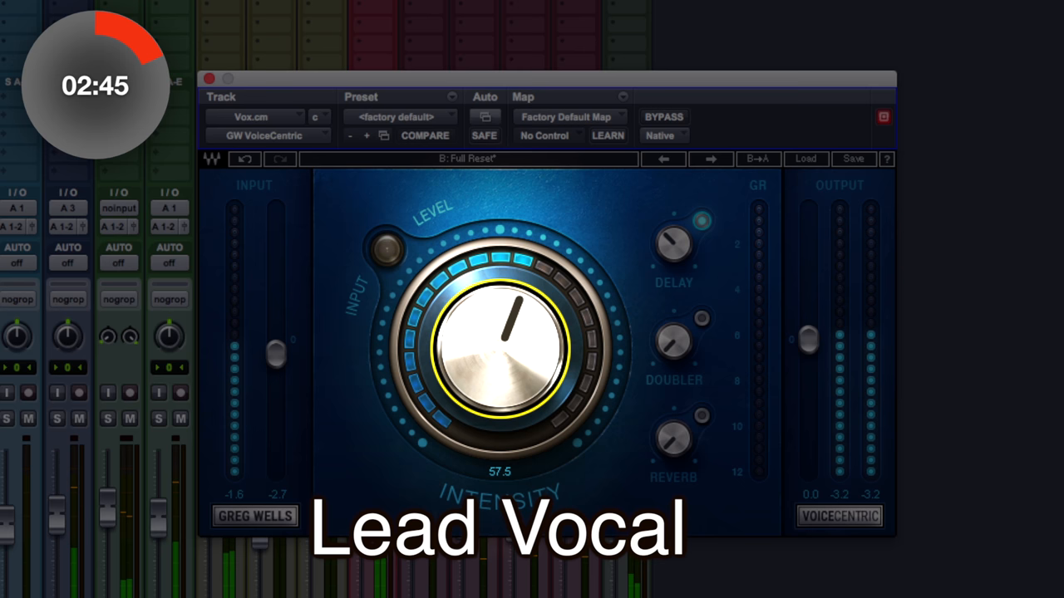